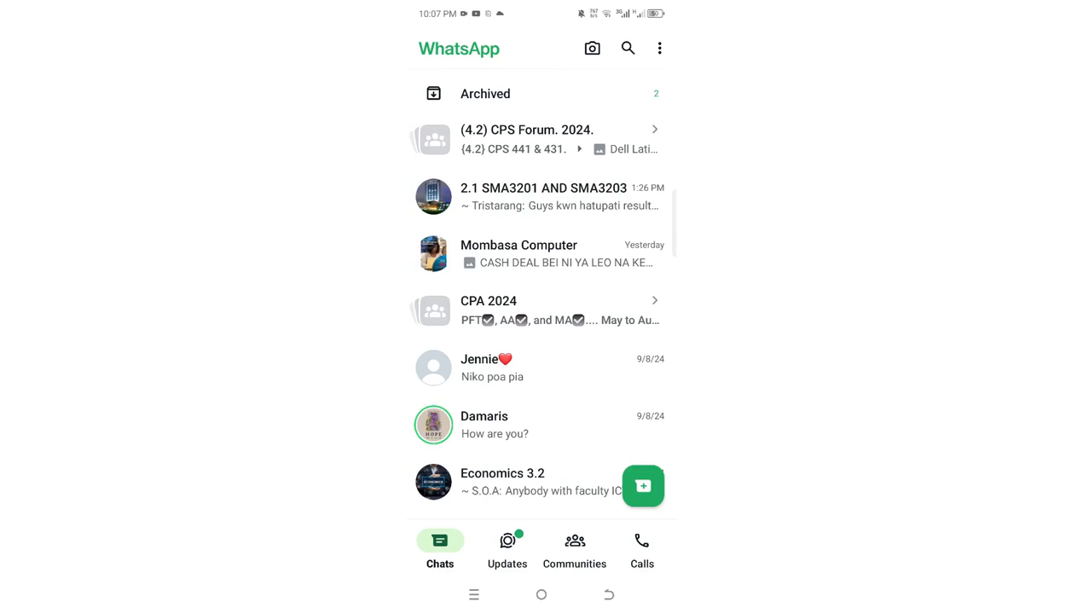
Reach WhatsApp Settings from the chat list via the three-dot menu.
{"action": "left_click", "coordinate": [658, 47]}
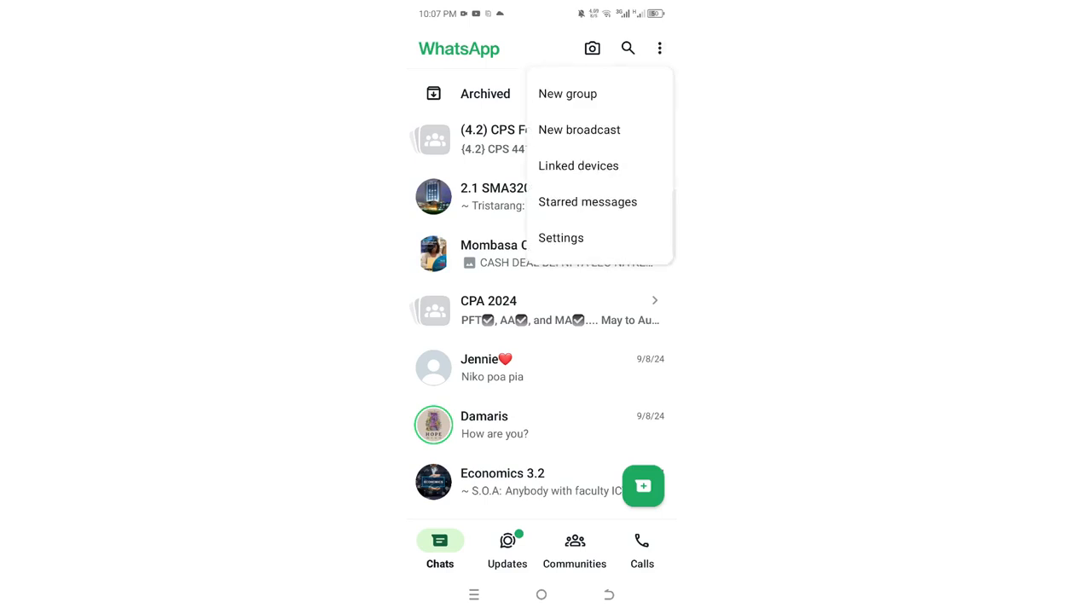
{"action": "left_click", "coordinate": [561, 238]}
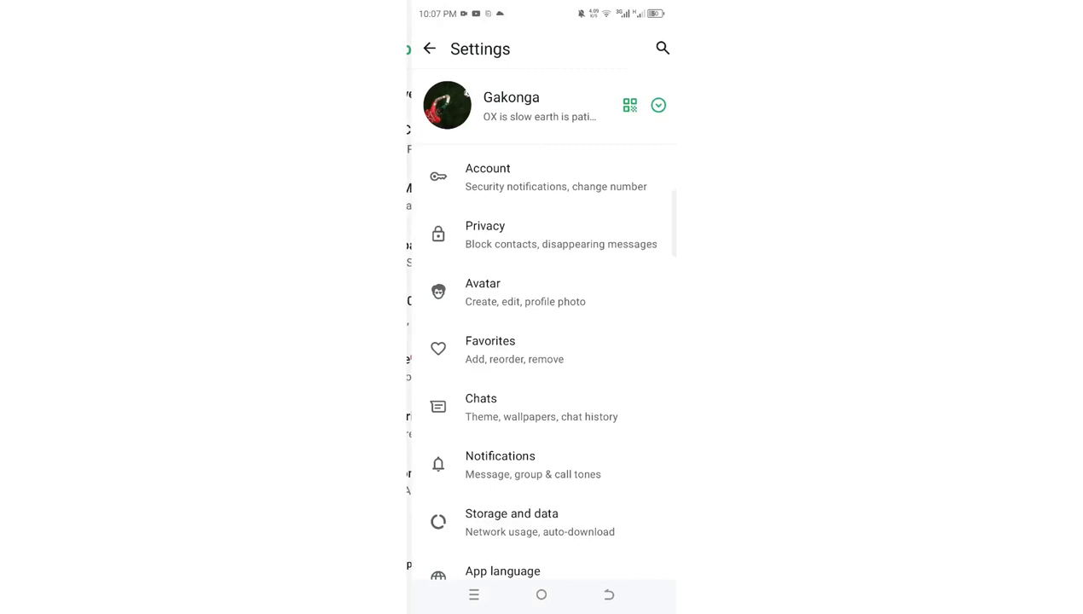
Reach the App update settings page further down the Settings list.
{"action": "scroll", "scroll_direction": "down", "scroll_amount": 3}
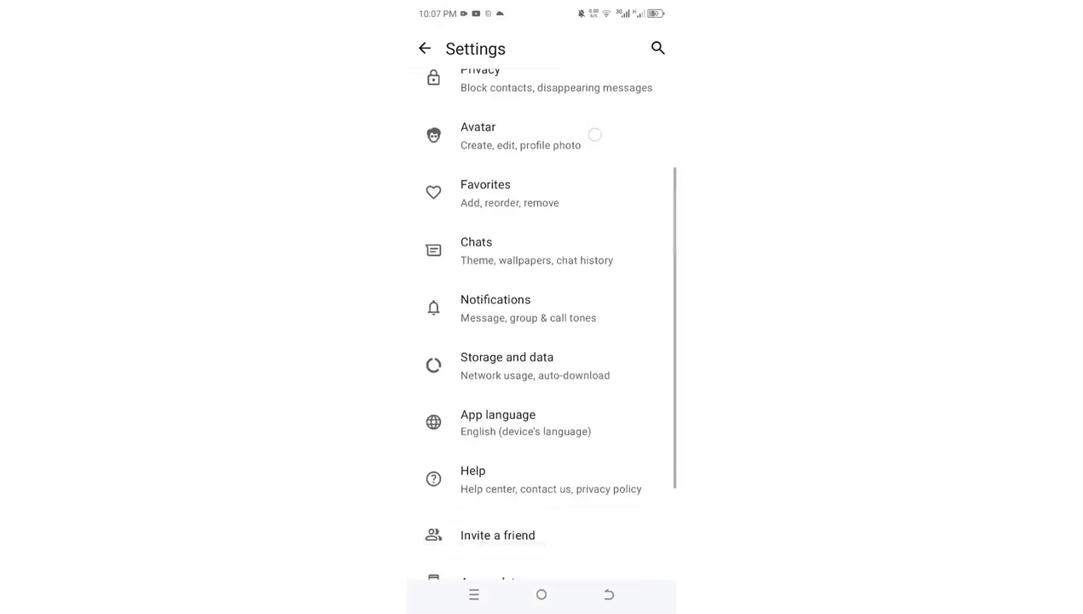
{"action": "scroll", "scroll_direction": "down", "scroll_amount": 3}
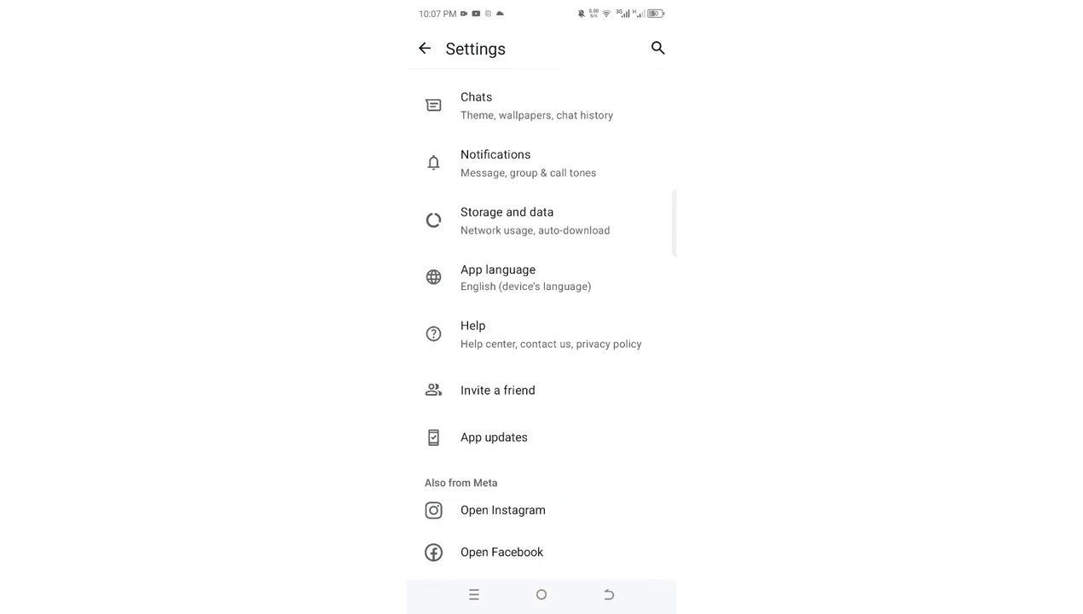
{"action": "left_click", "coordinate": [494, 436]}
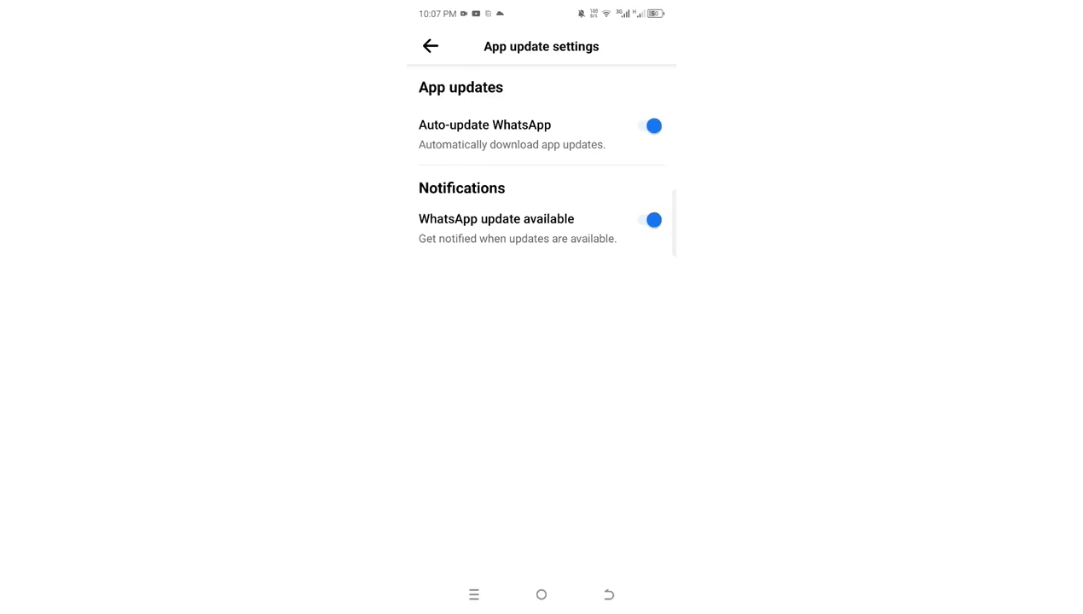
Switch off Auto-update WhatsApp (confirming Turn off) and the update-available notifications toggle.
{"action": "left_click", "coordinate": [652, 126]}
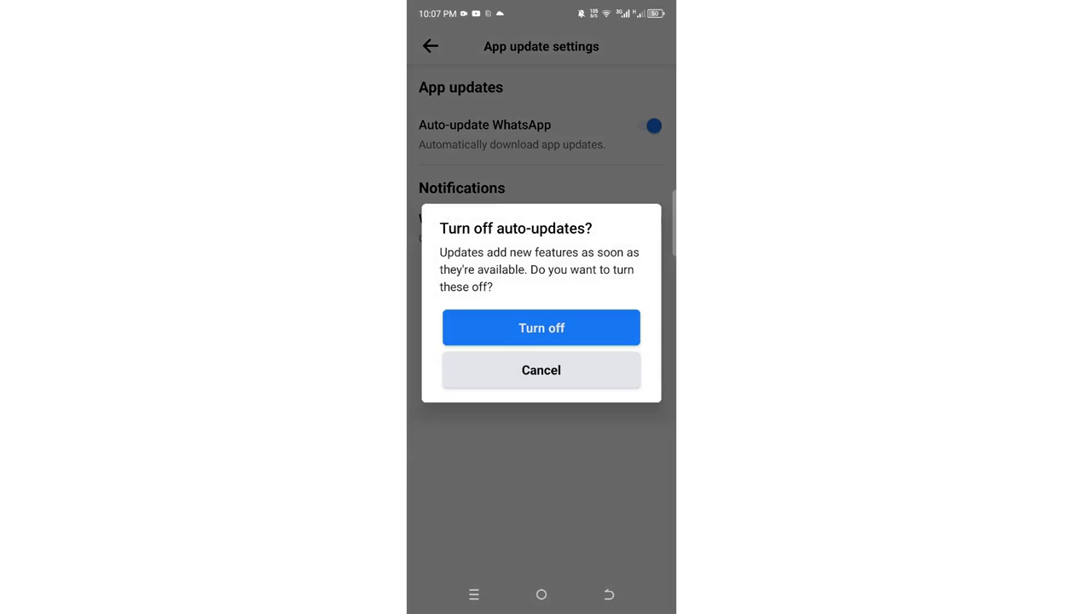
{"action": "left_click", "coordinate": [542, 327]}
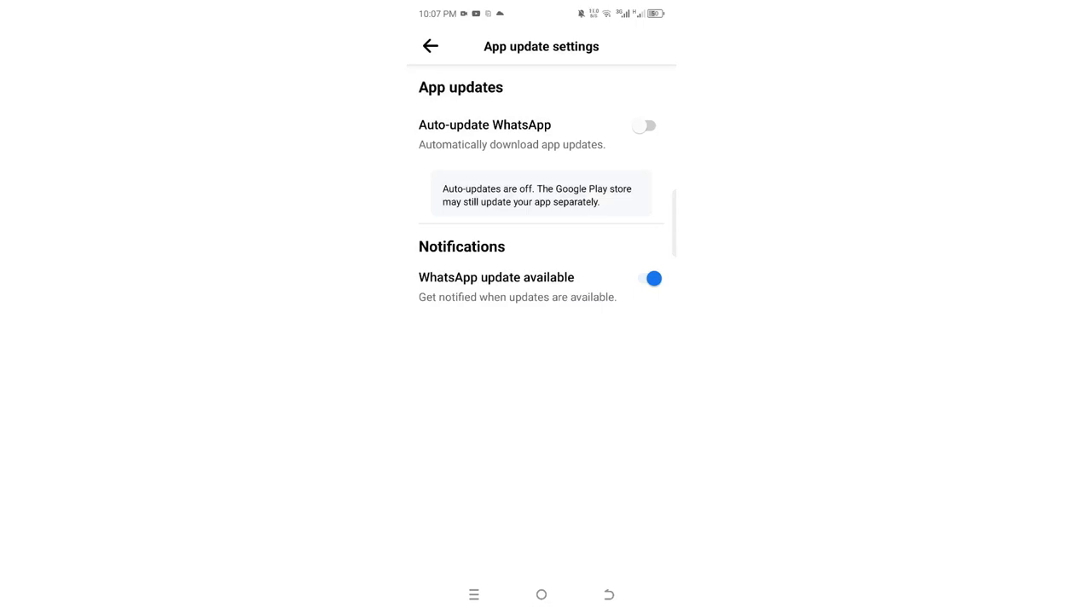
{"action": "left_click", "coordinate": [651, 278]}
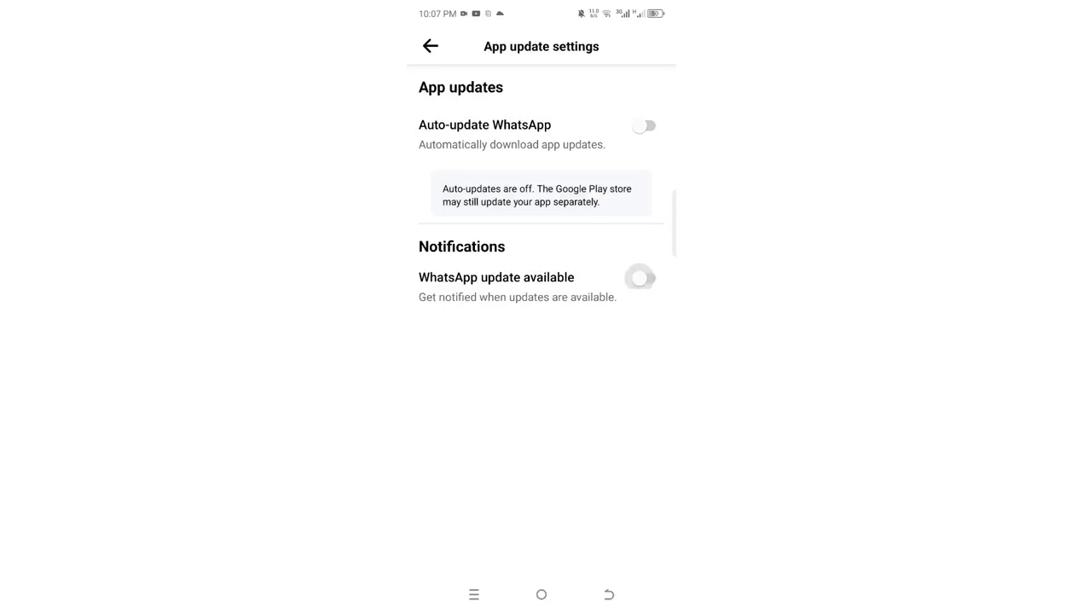
{"action": "left_click", "coordinate": [642, 278]}
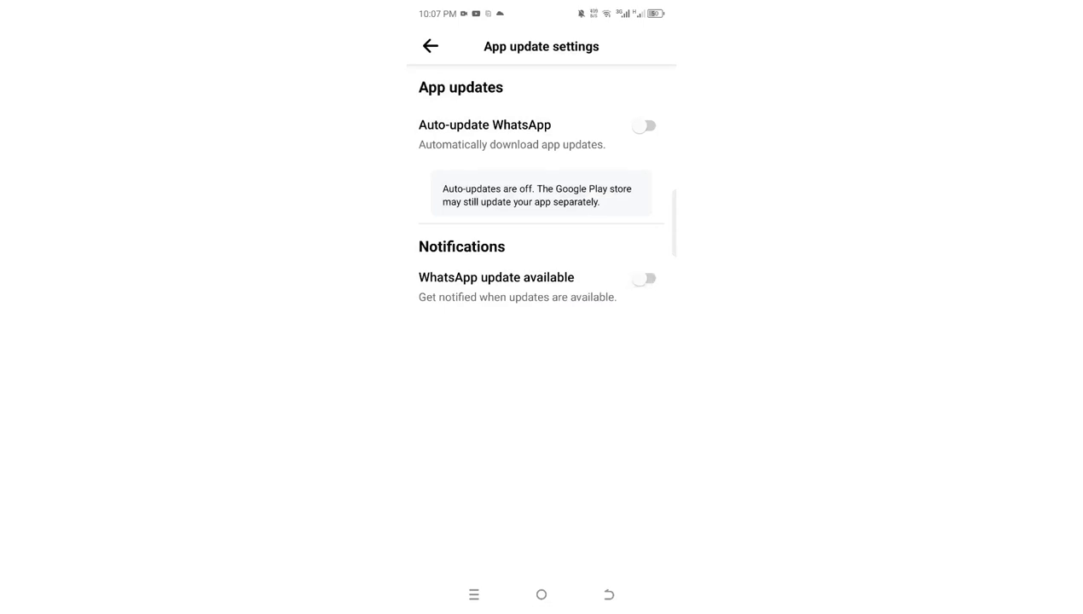